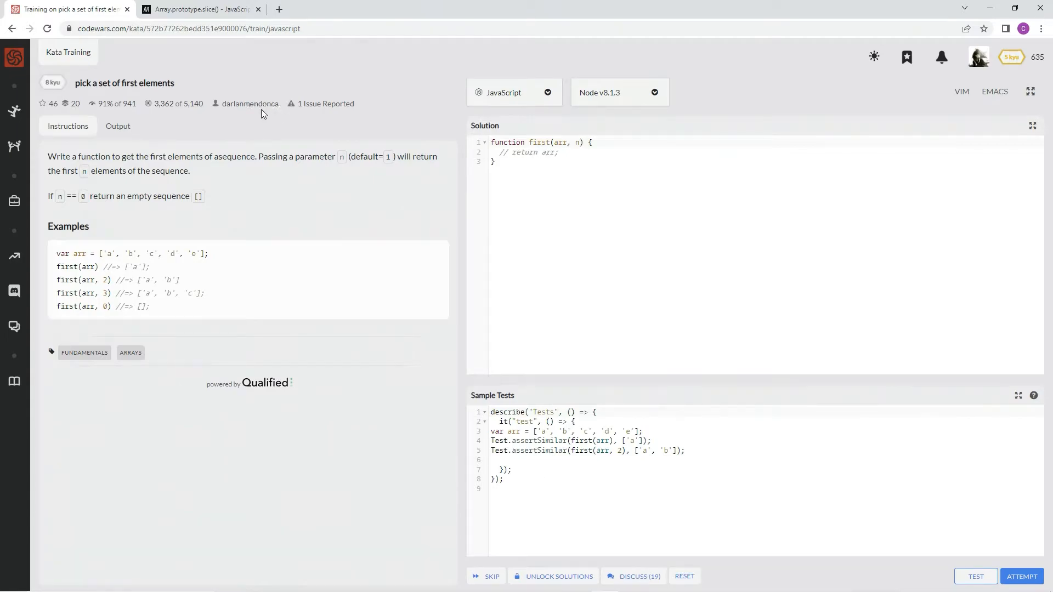
mouse_move(124, 112)
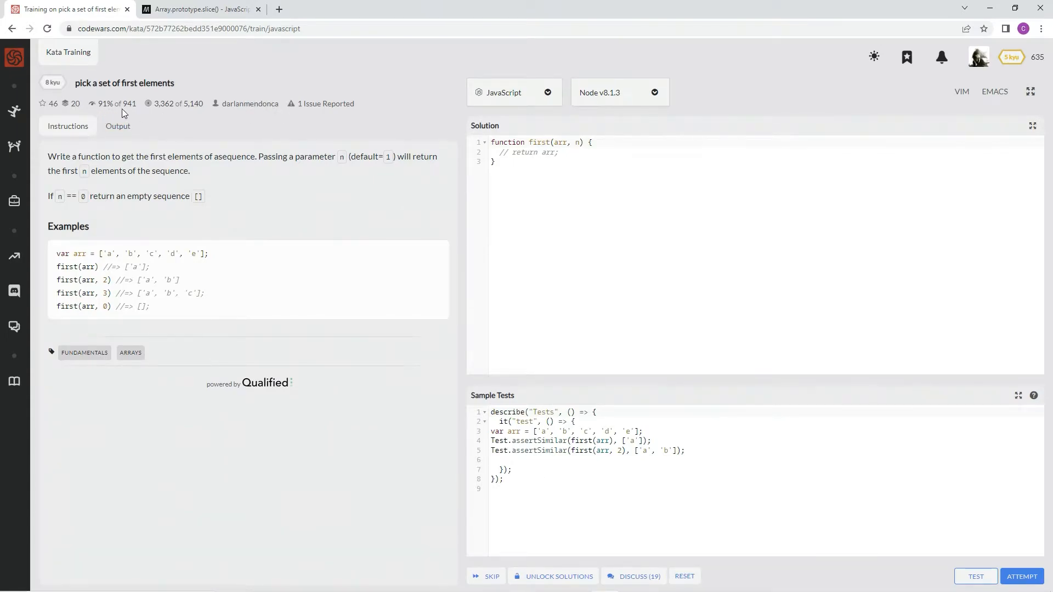
mouse_move(111, 156)
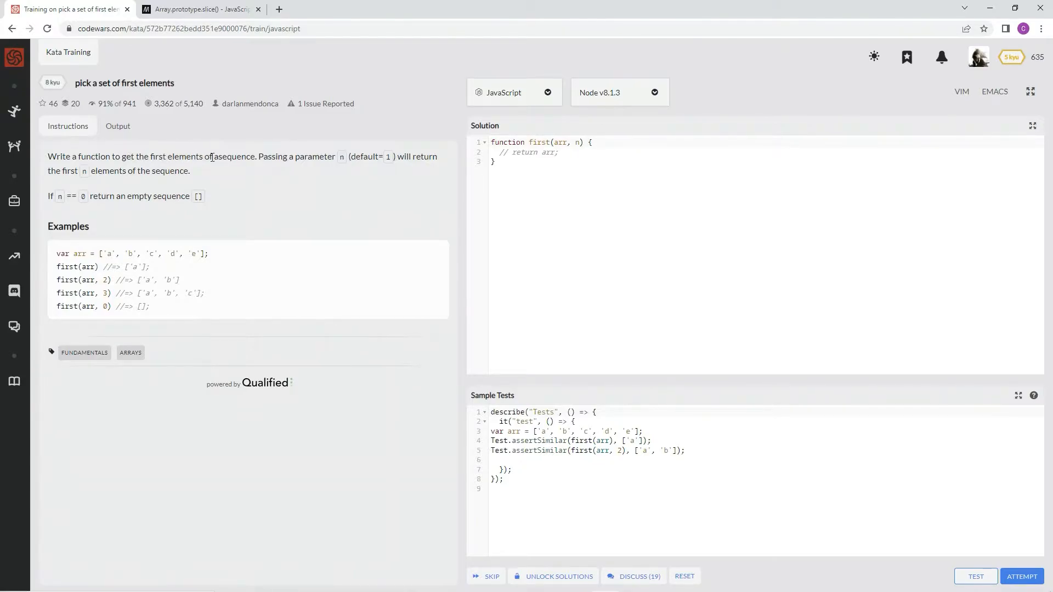
mouse_move(346, 167)
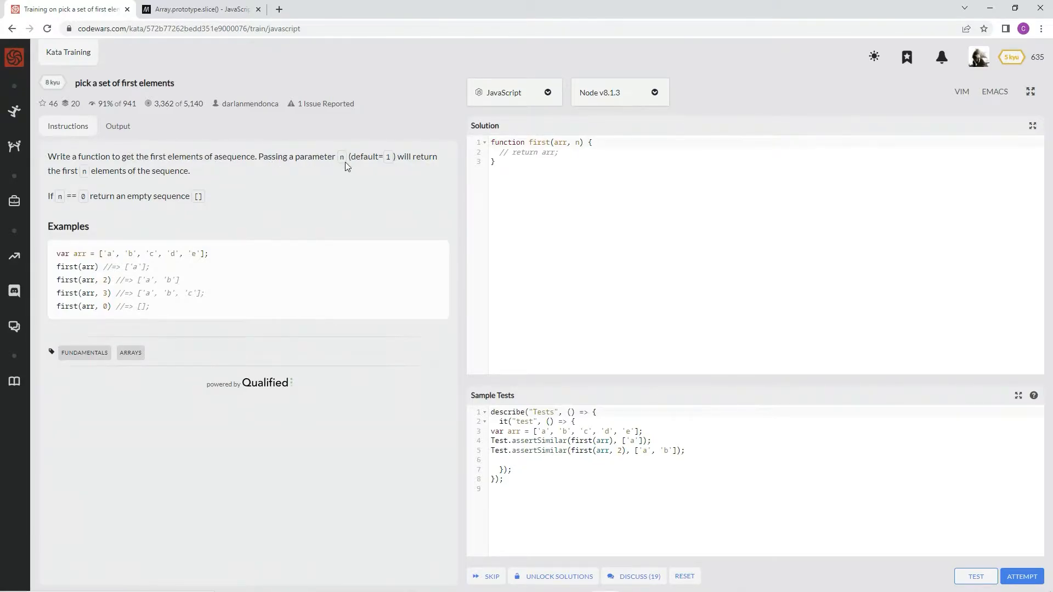
mouse_move(41, 196)
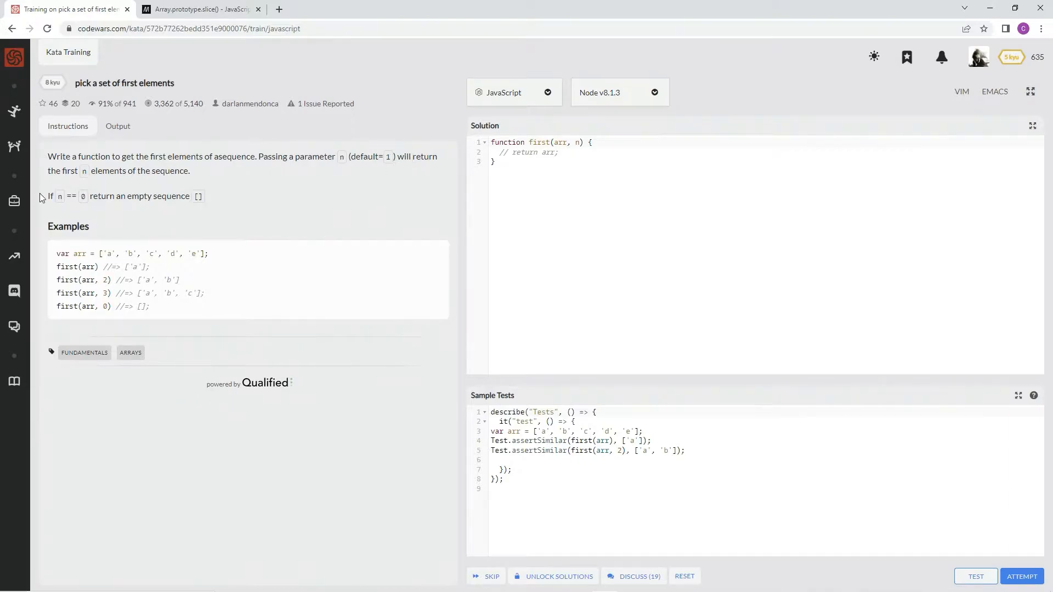
mouse_move(56, 198)
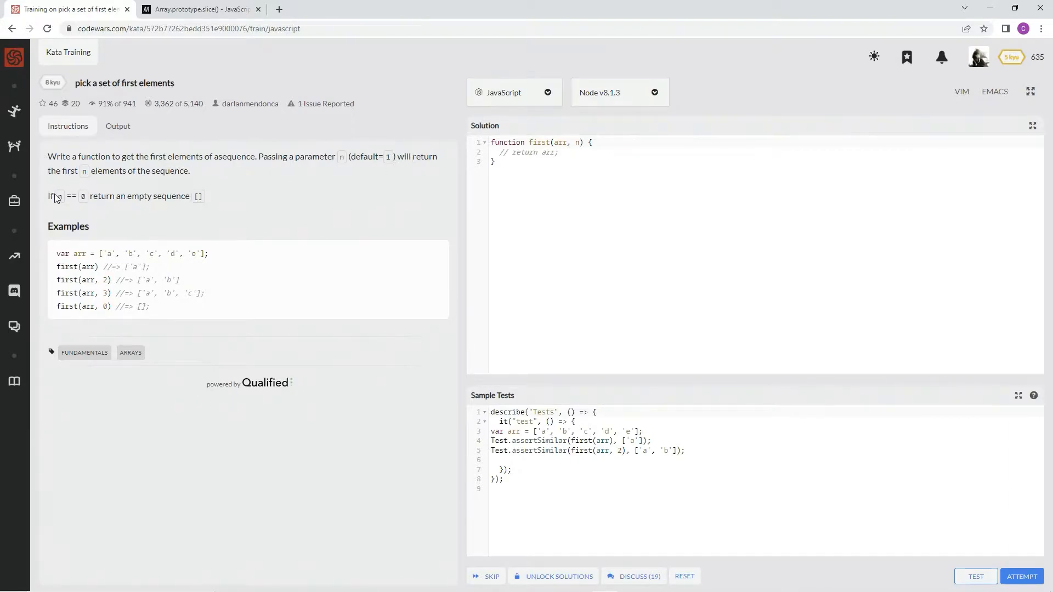
mouse_move(180, 195)
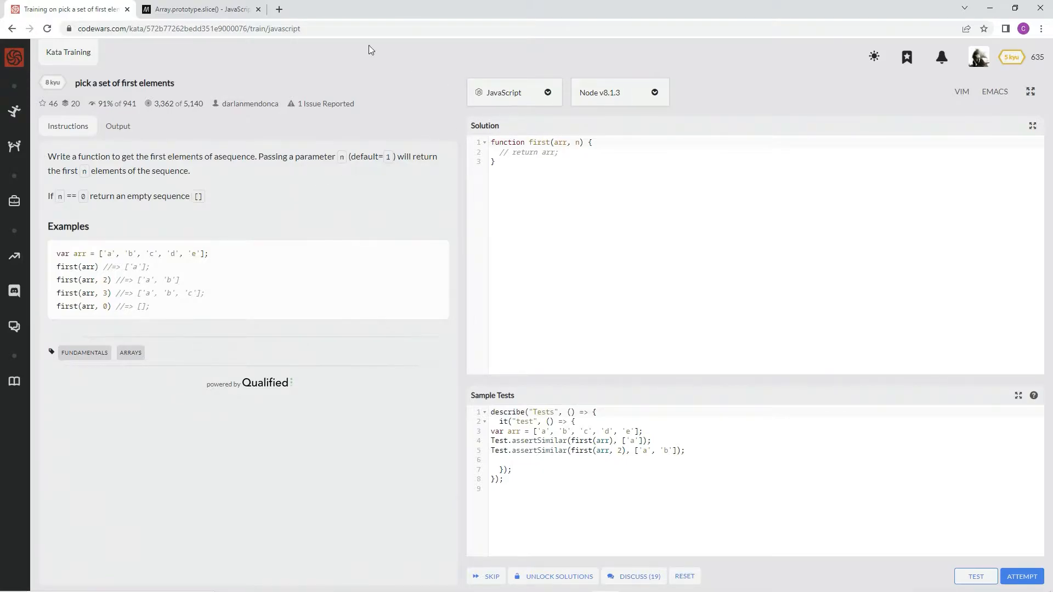
Step: Bring up MDN's Array.prototype.slice() reference to read how start and end indexes work
left_click(198, 9)
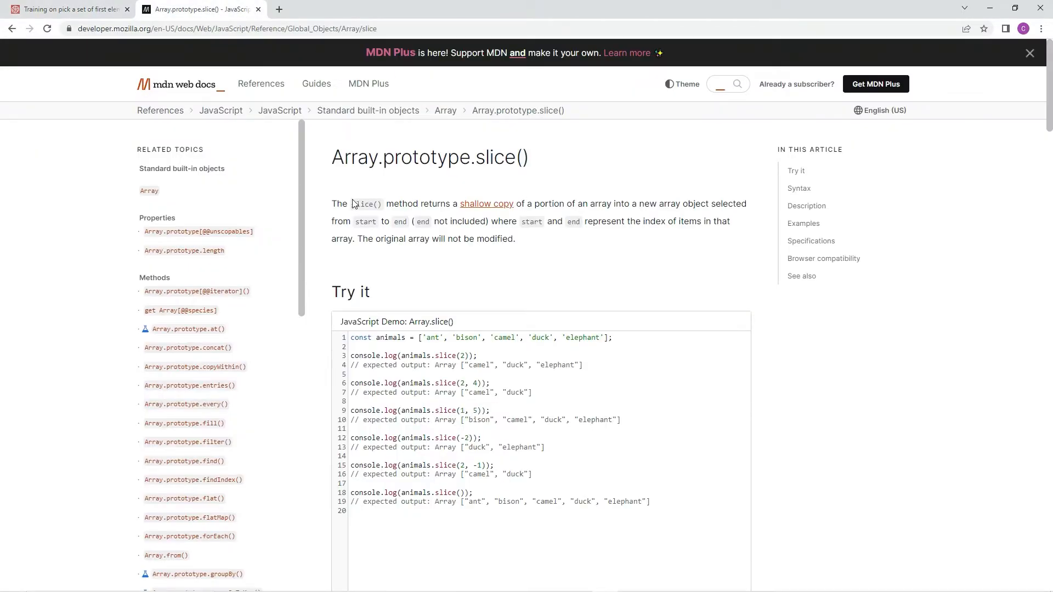
mouse_move(504, 211)
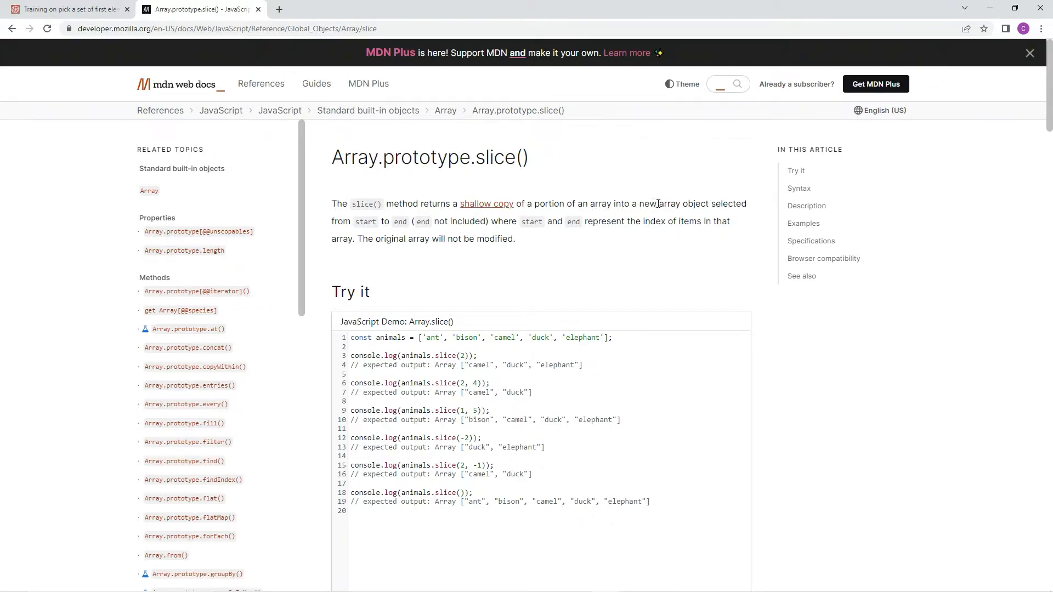
mouse_move(417, 226)
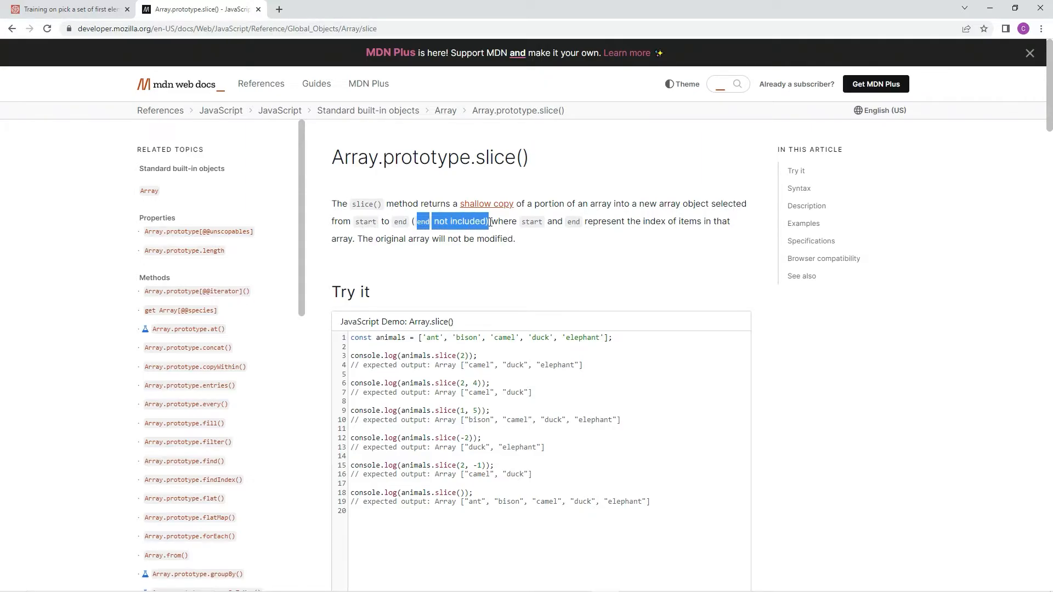
mouse_move(611, 222)
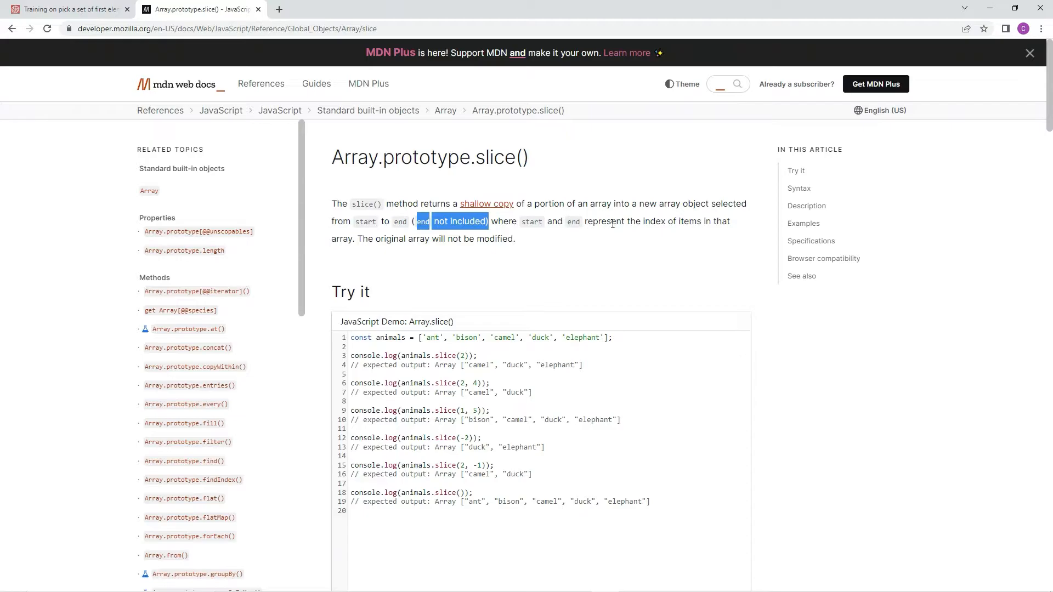
mouse_move(357, 253)
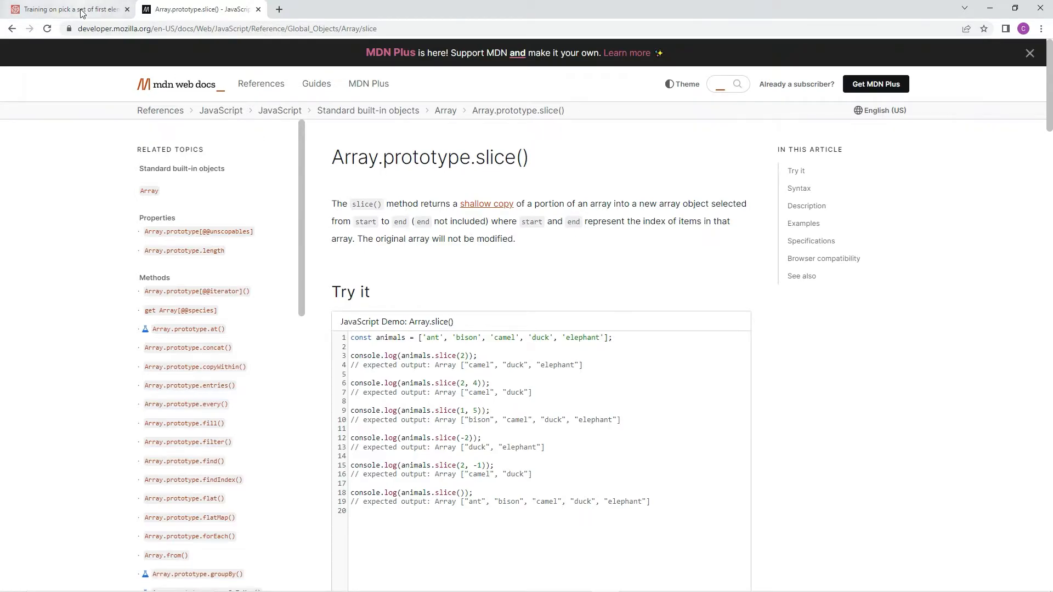
Step: Replace the starter function with first = (arr, n) => arr.slice(0,n) in the Solution editor
left_click(66, 8)
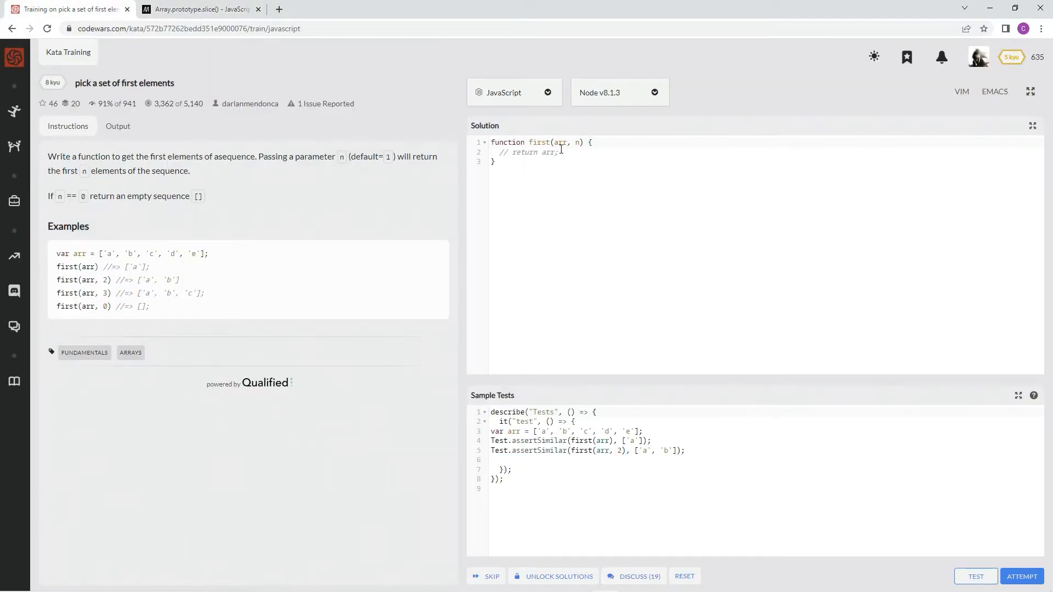
left_click(588, 141)
type(" = ")
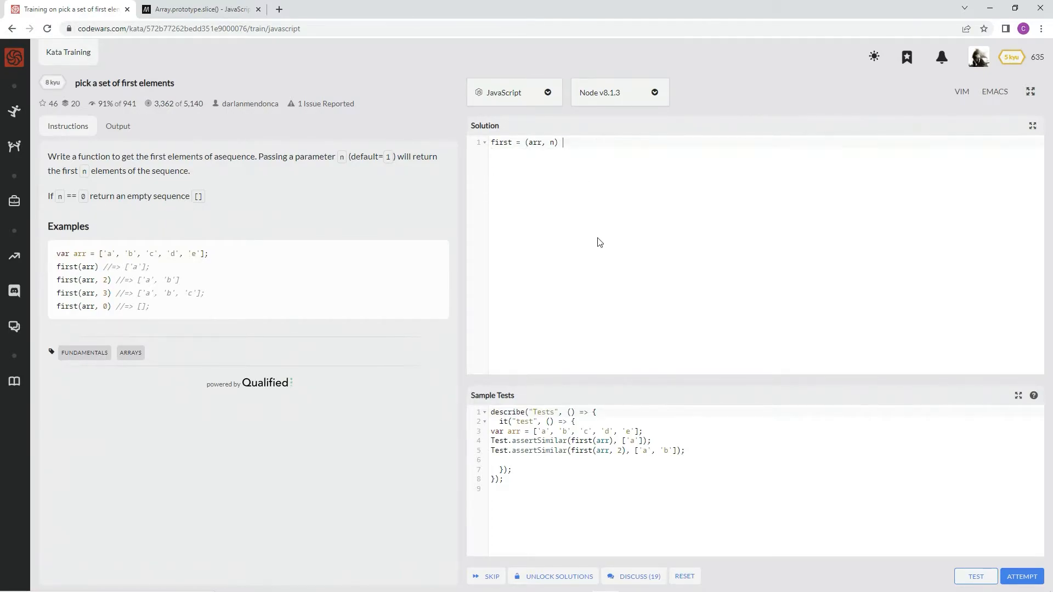
type("=>")
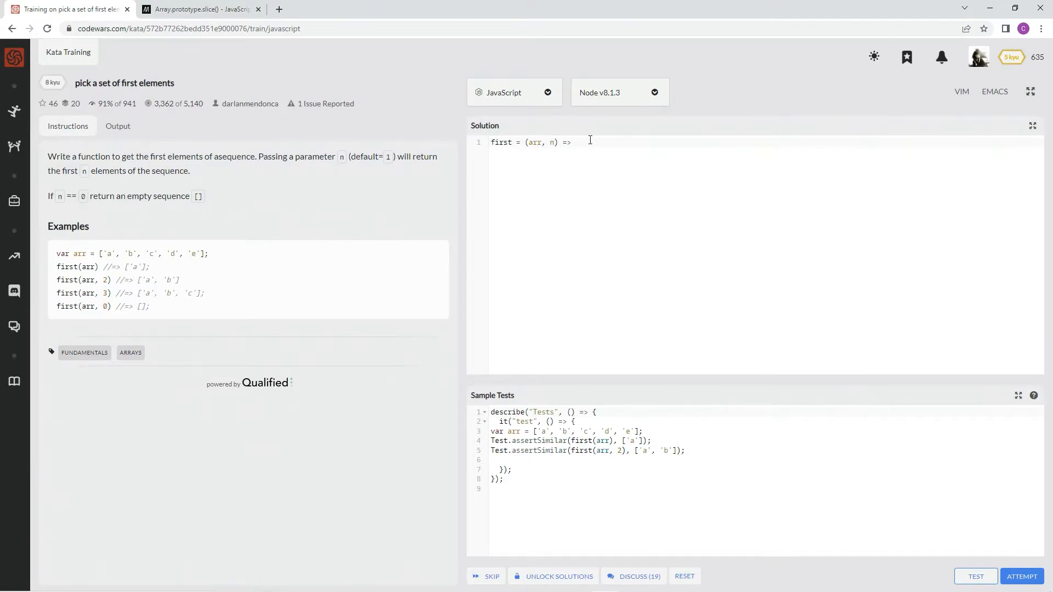
mouse_move(597, 157)
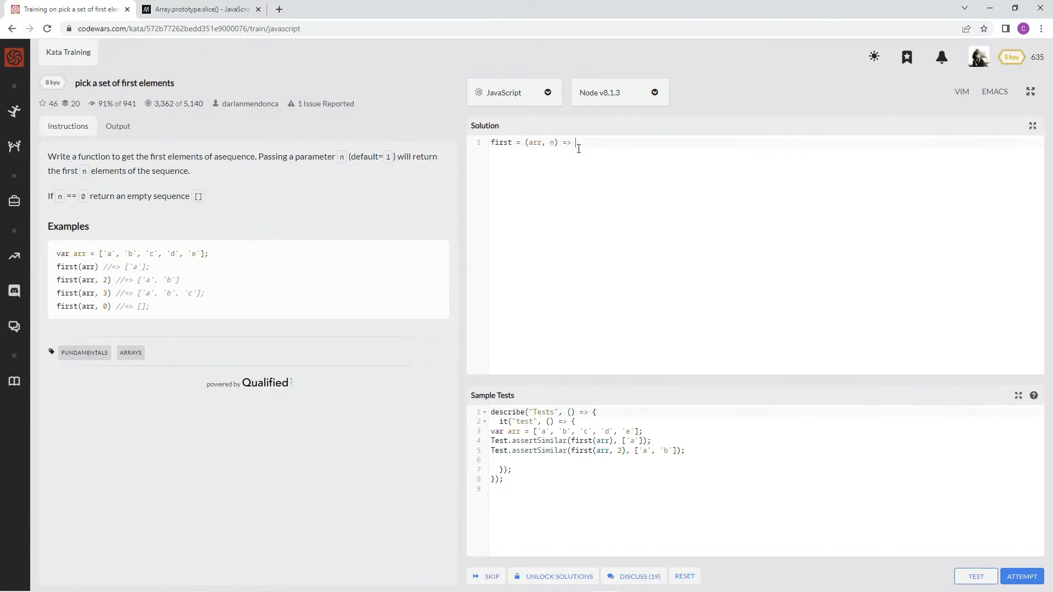
type("arr.slice")
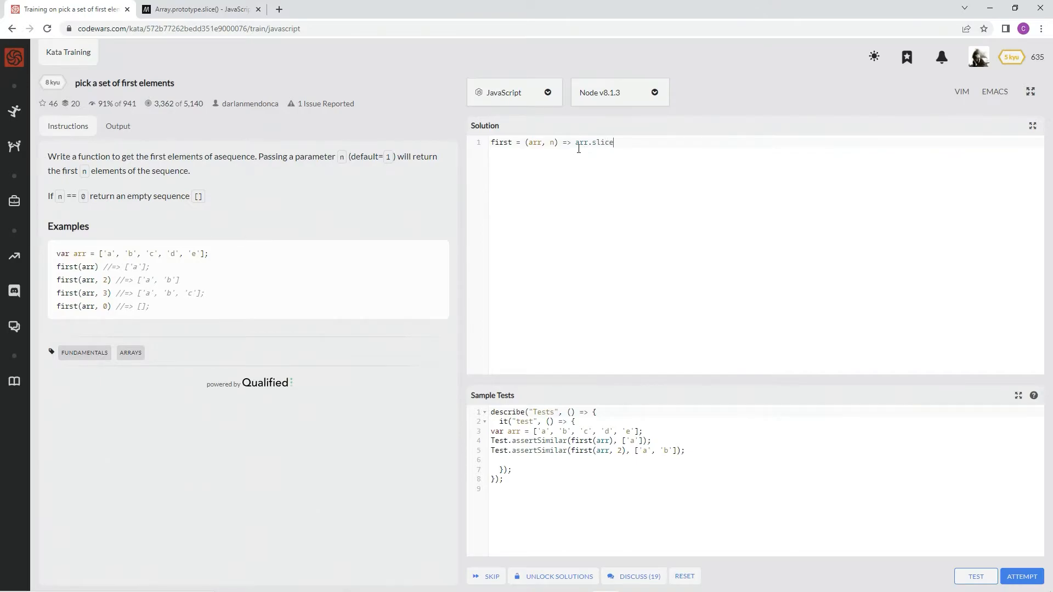
type("()")
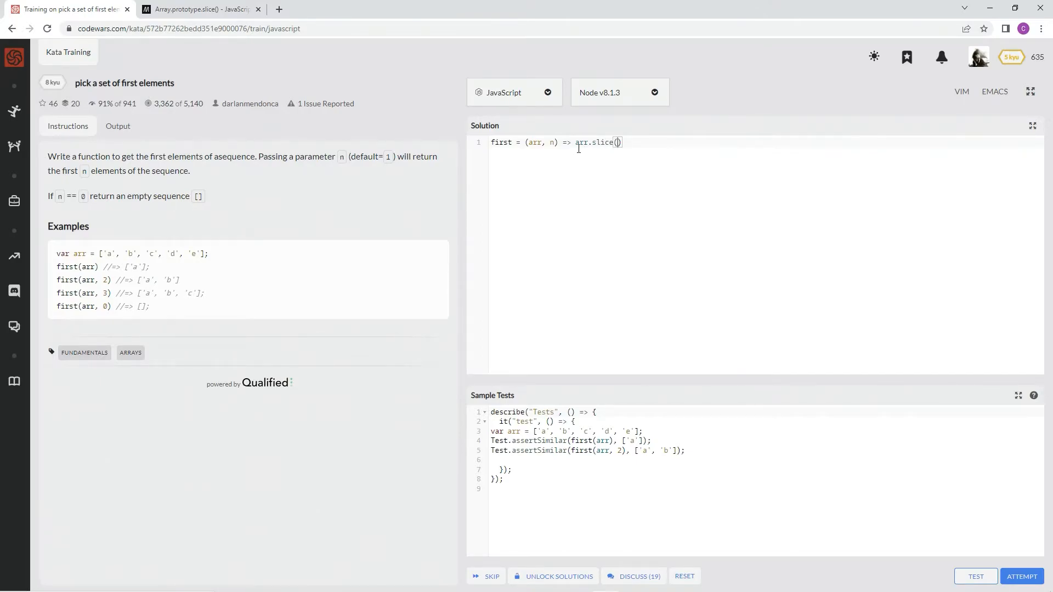
type("0,")
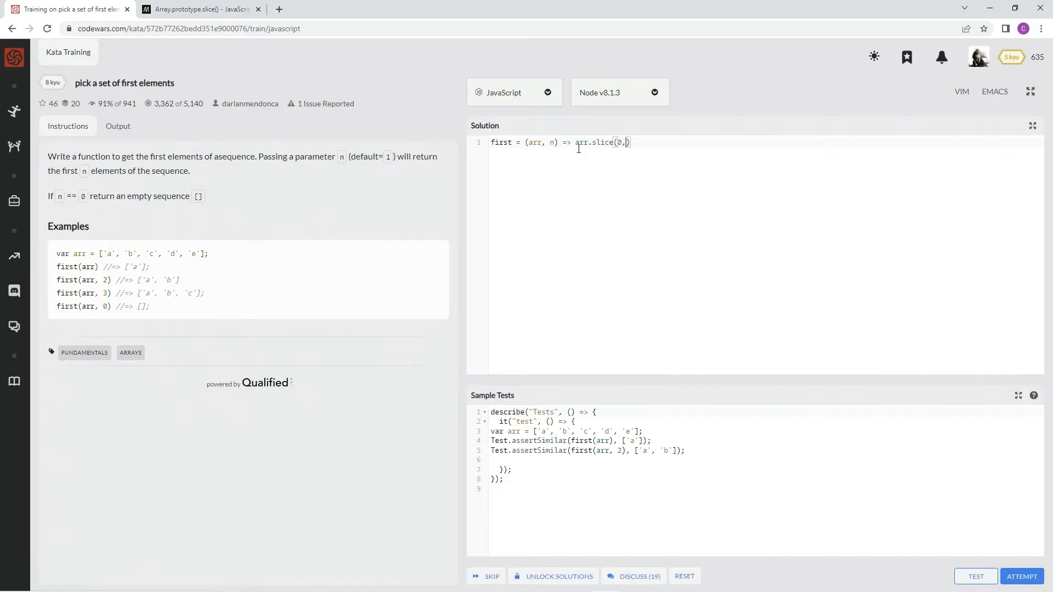
type("n")
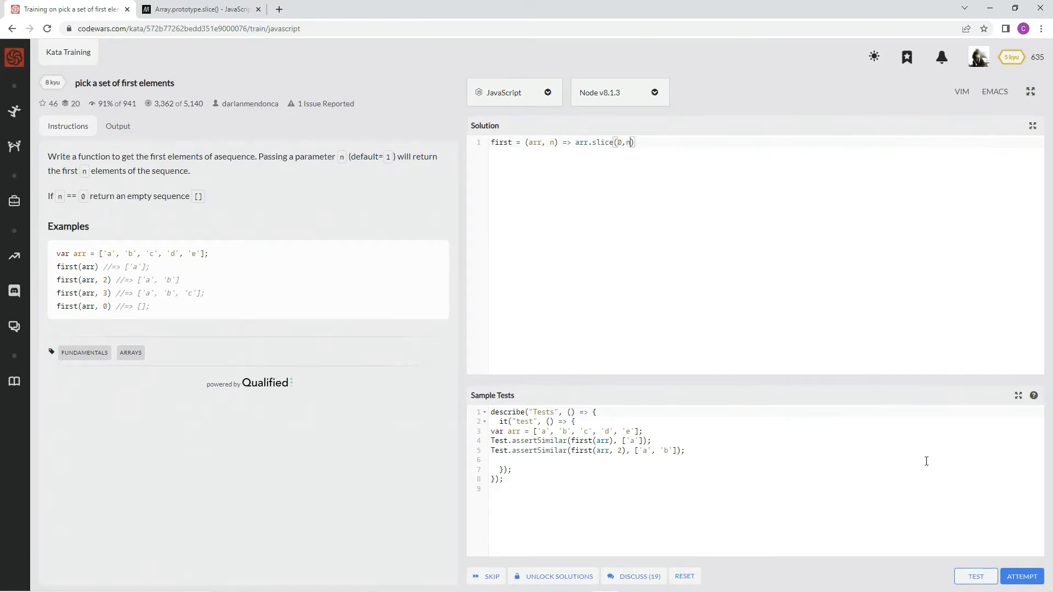
Step: Run the sample tests and inspect the failure where first(arr) returned the whole array instead of ['a']
left_click(975, 576)
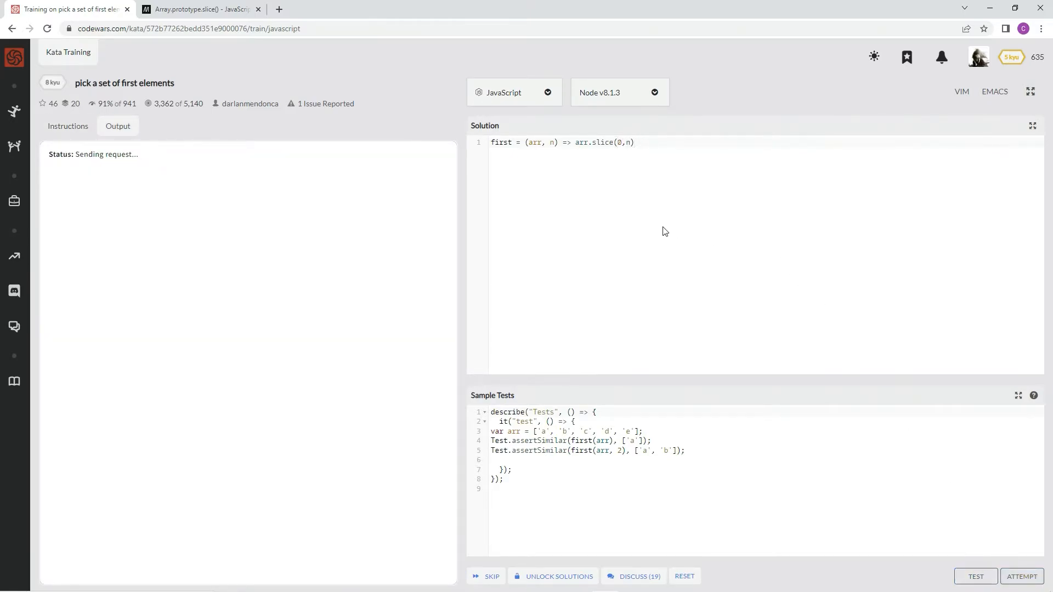
left_click(974, 576)
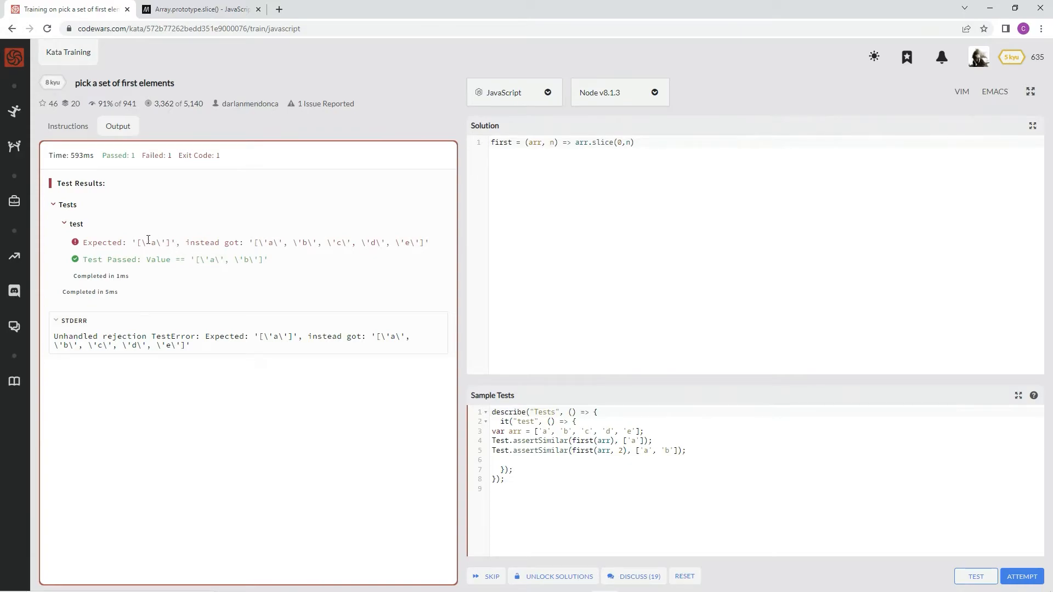
double_click(149, 242)
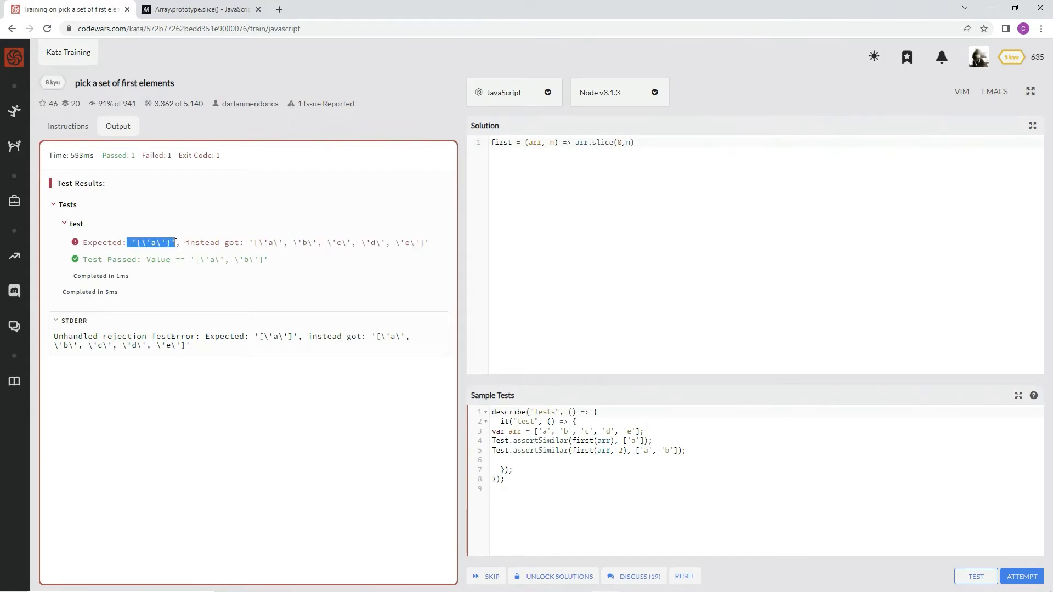
left_click(550, 141)
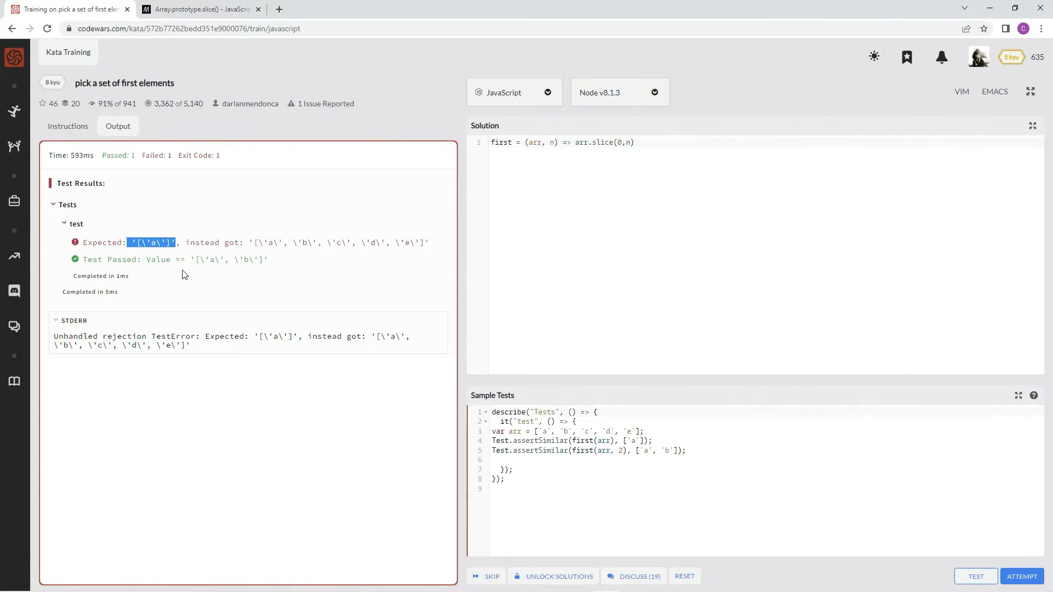
left_click(630, 141)
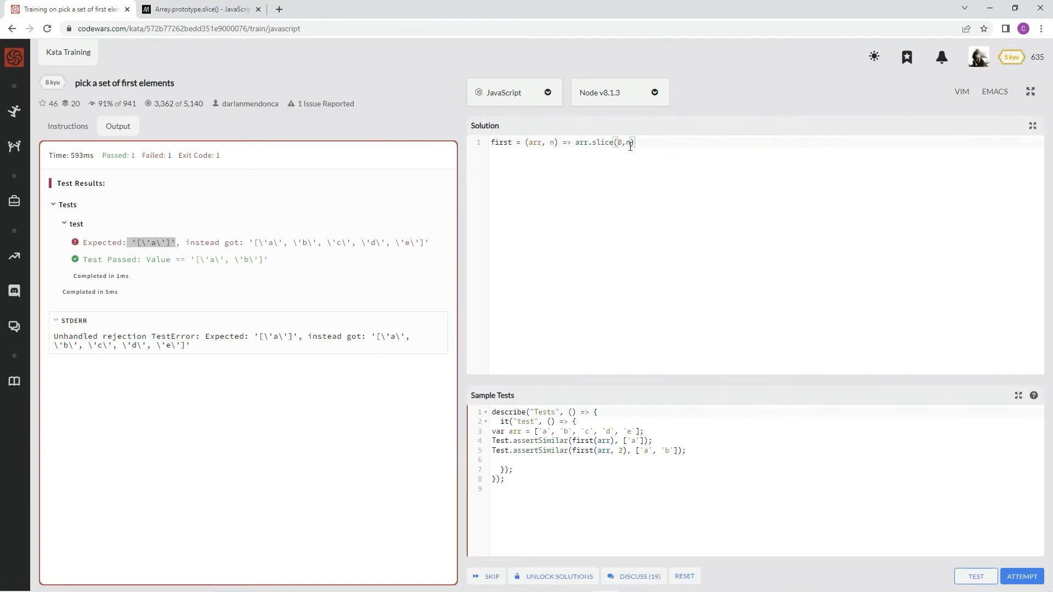
mouse_move(620, 173)
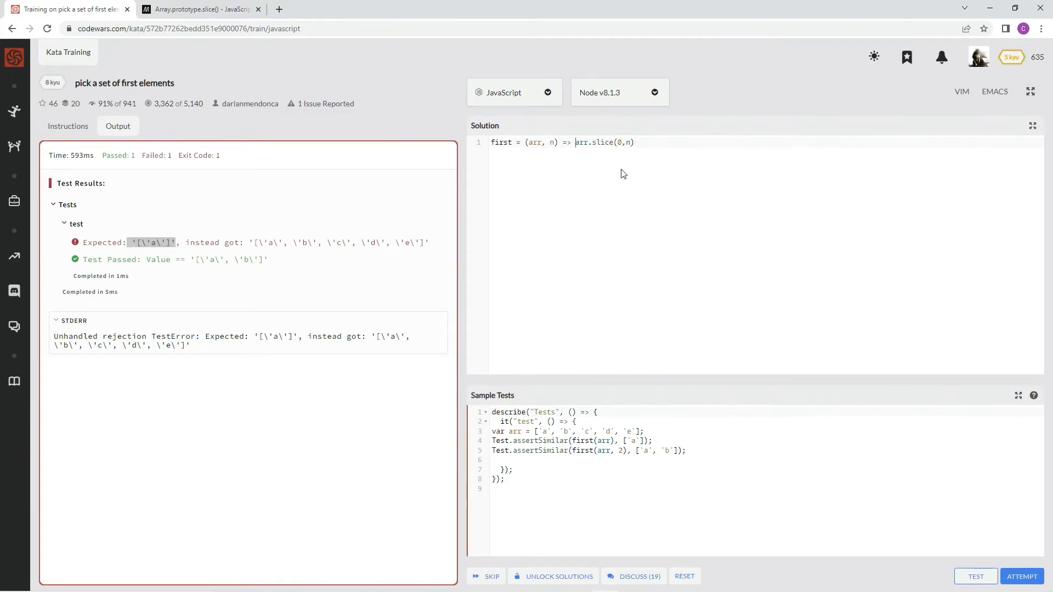
Step: Guard with n == undefined ? arr.slice(0,1) : arr.slice(0,n) and rerun the sample tests
type("n==")
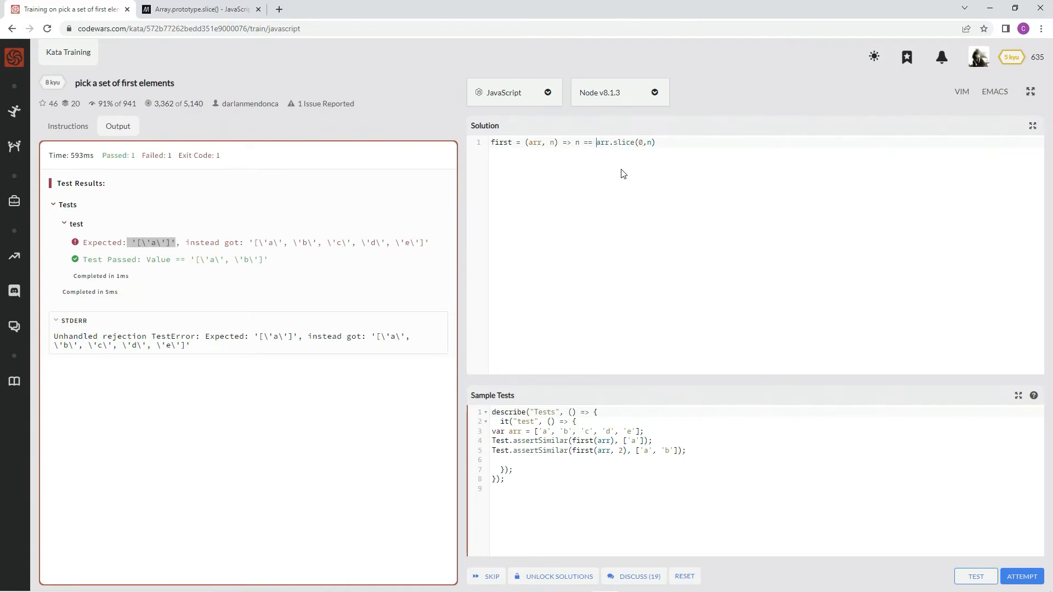
type("undefined ? arr.slice(0,1) :")
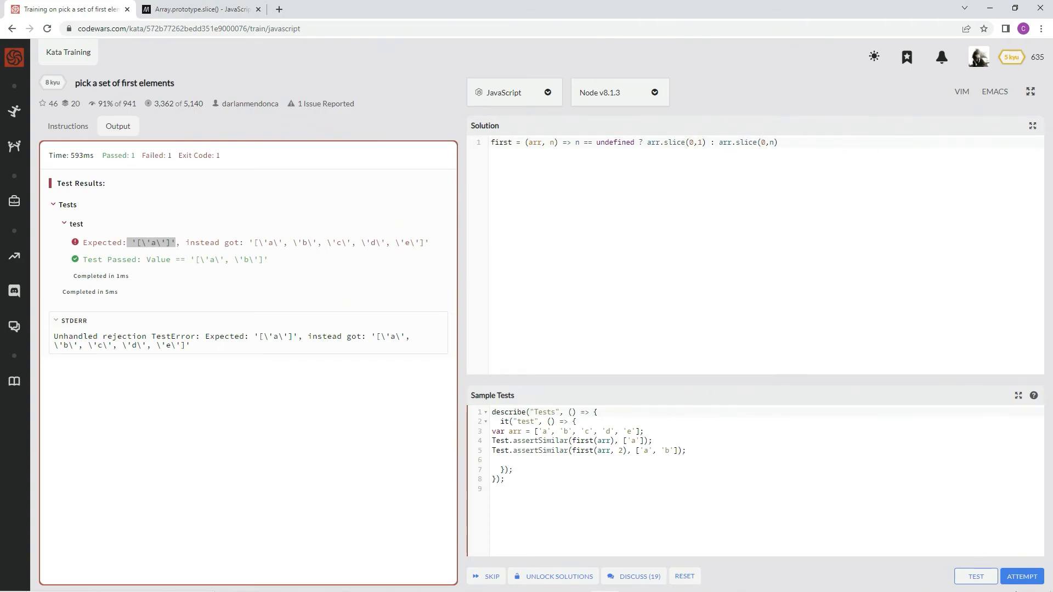
left_click(975, 576)
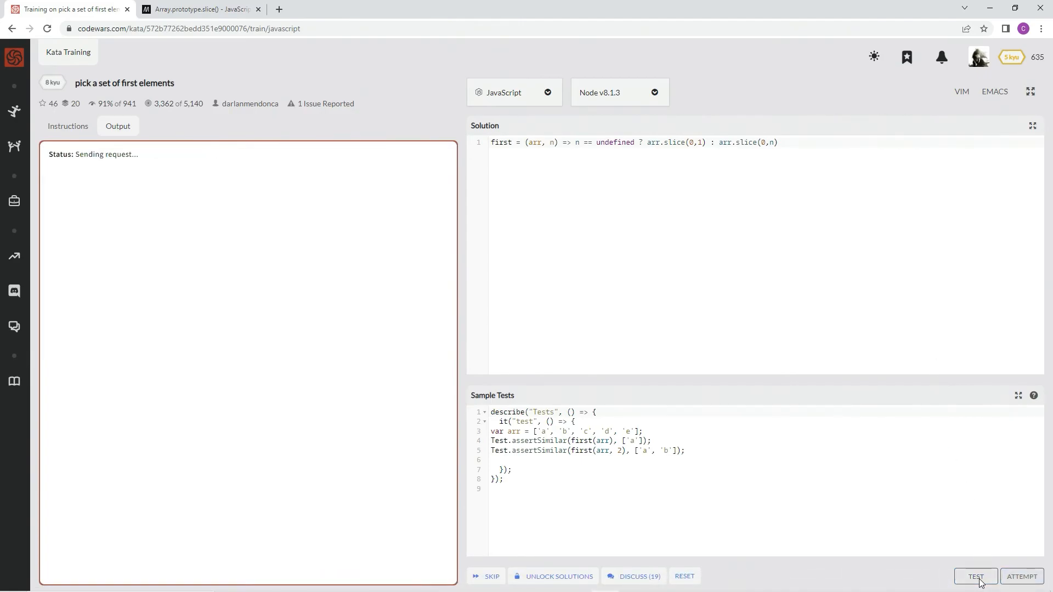
Step: Attempt and submit the passing solution, then view it under My Solutions and vote it Best Practices
left_click(974, 576)
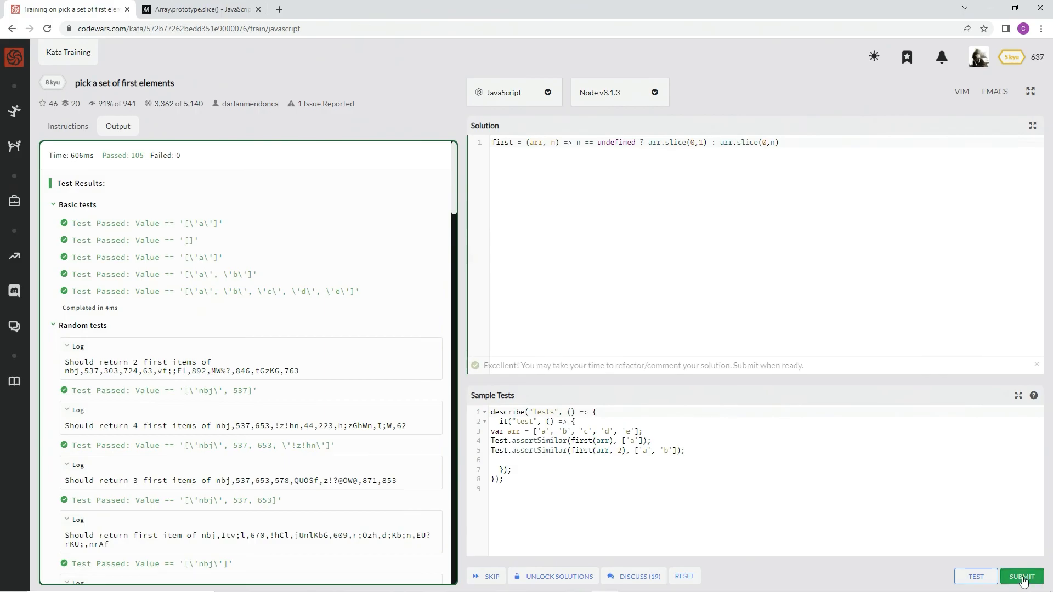
left_click(1021, 575)
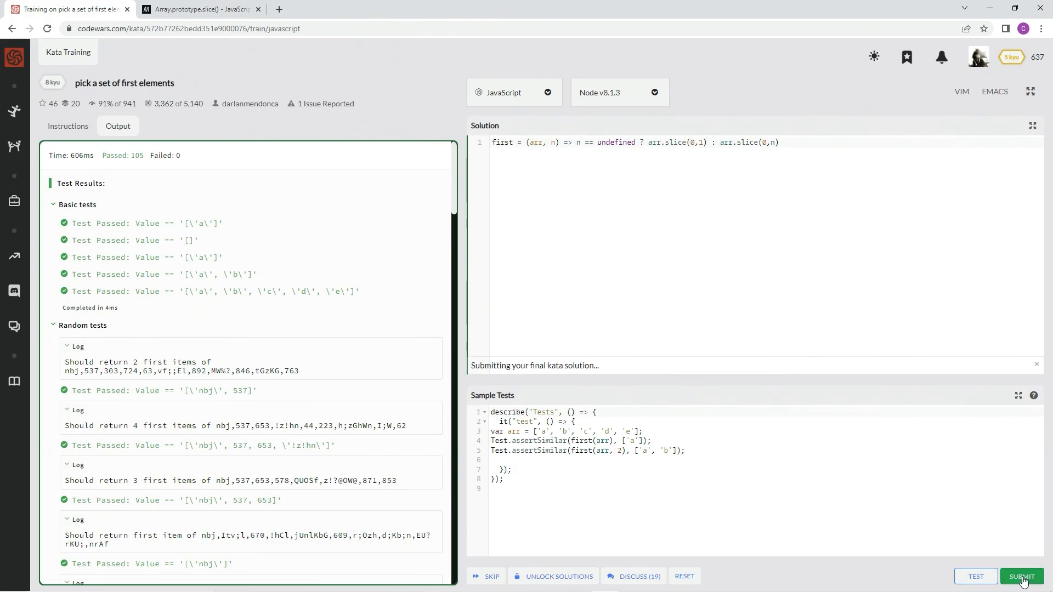
left_click(1021, 576)
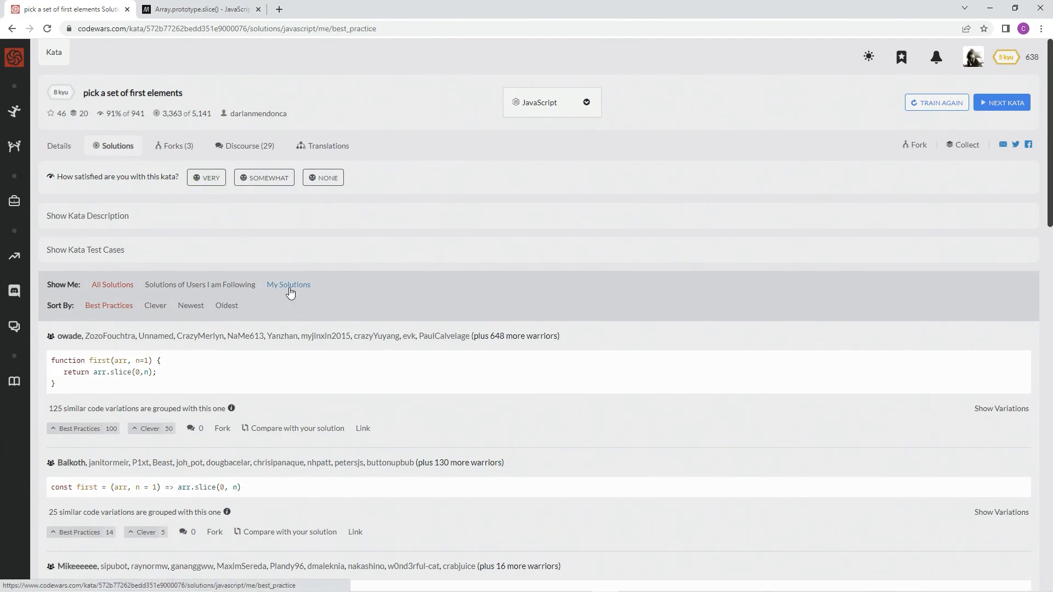
left_click(288, 284)
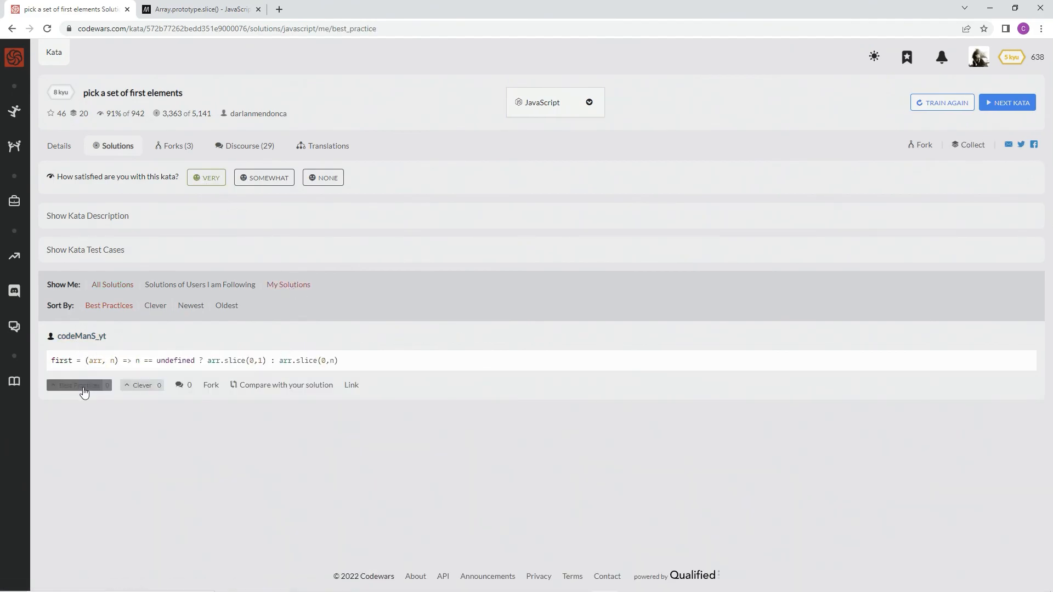
left_click(77, 384)
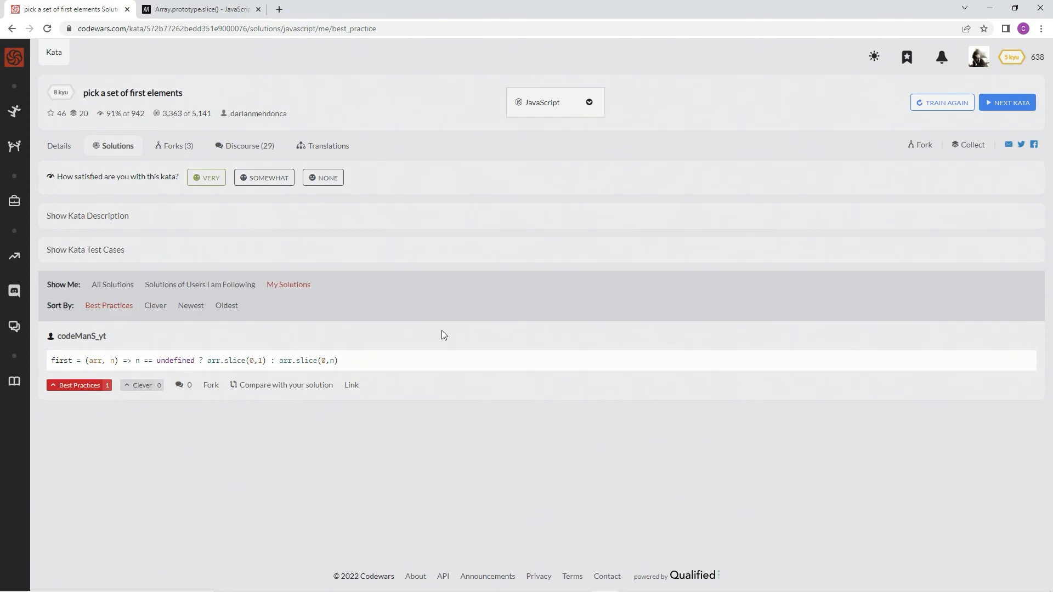